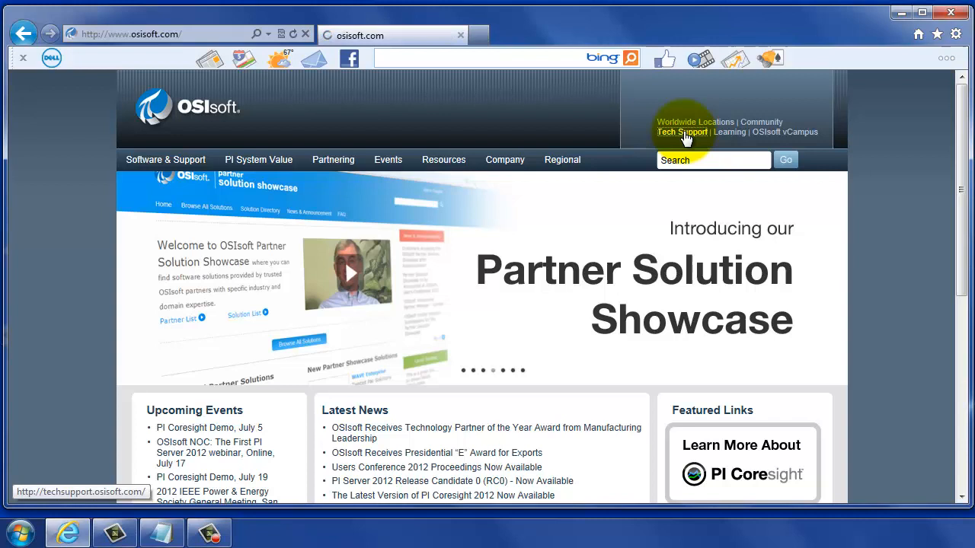
Go from the OSIsoft home page to Tech Support's Download Center Install Kits list.
left_click(681, 132)
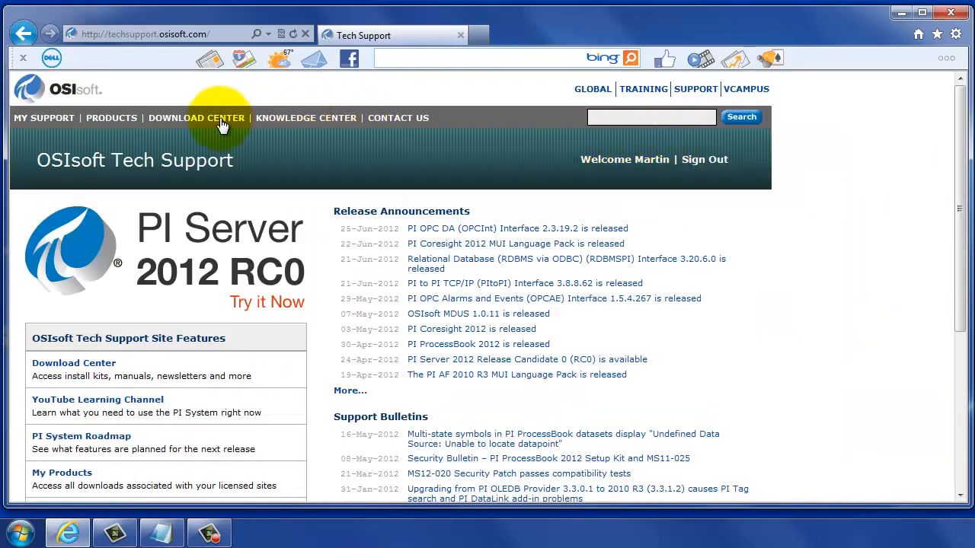
left_click(196, 118)
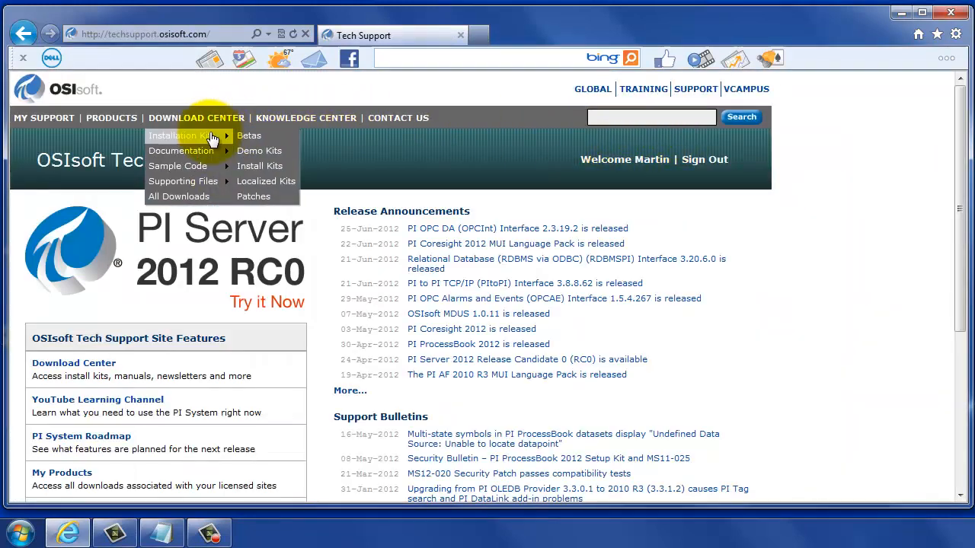
mouse_move(257, 166)
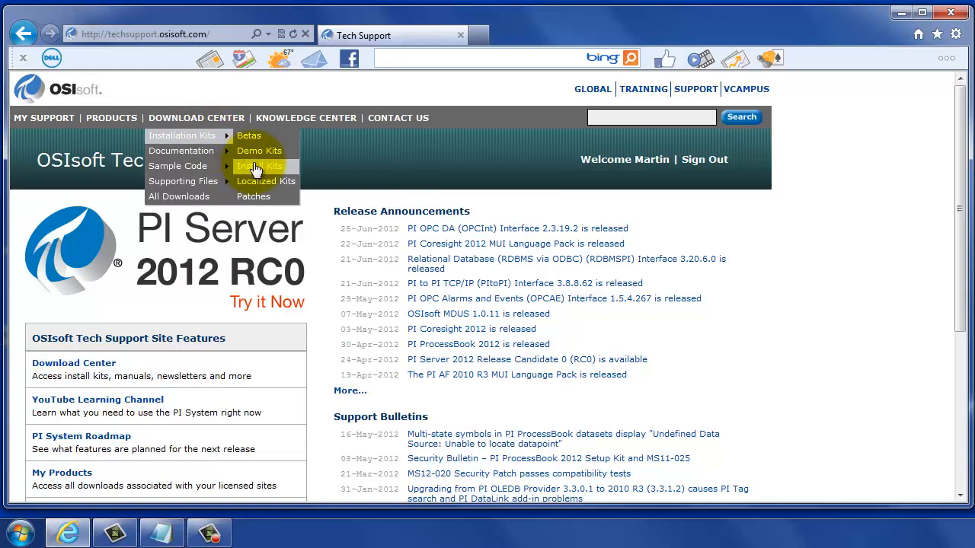
left_click(260, 166)
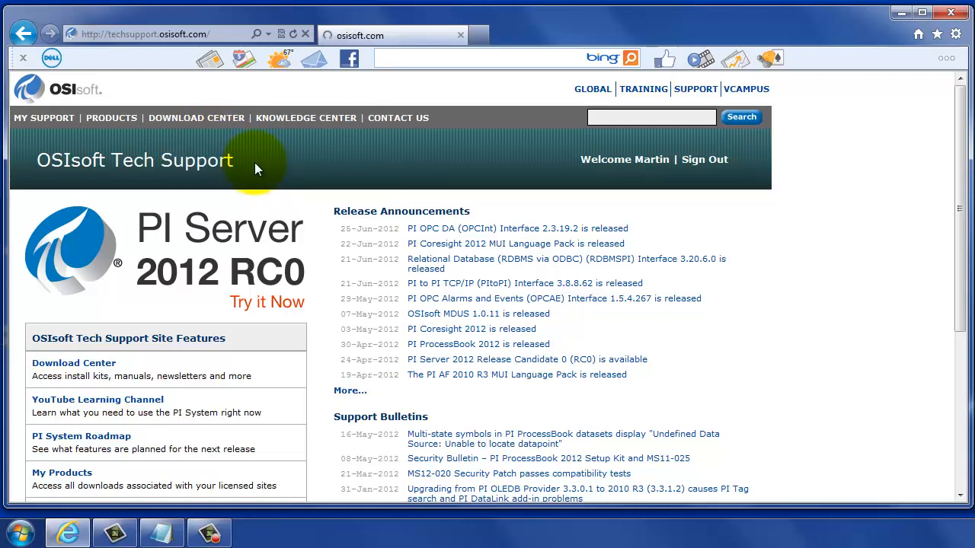
Filter the Download Center by product PI AF and run the search.
left_click(195, 117)
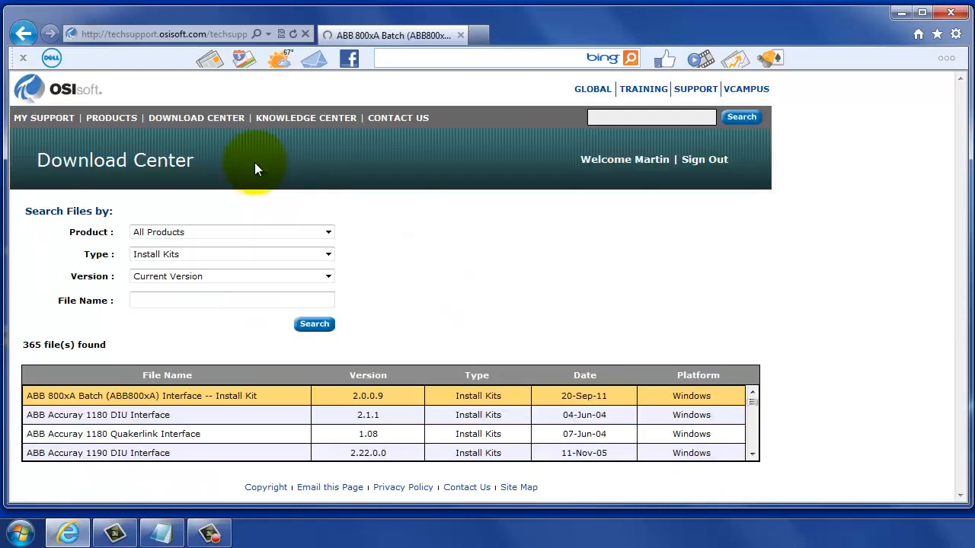
left_click(327, 232)
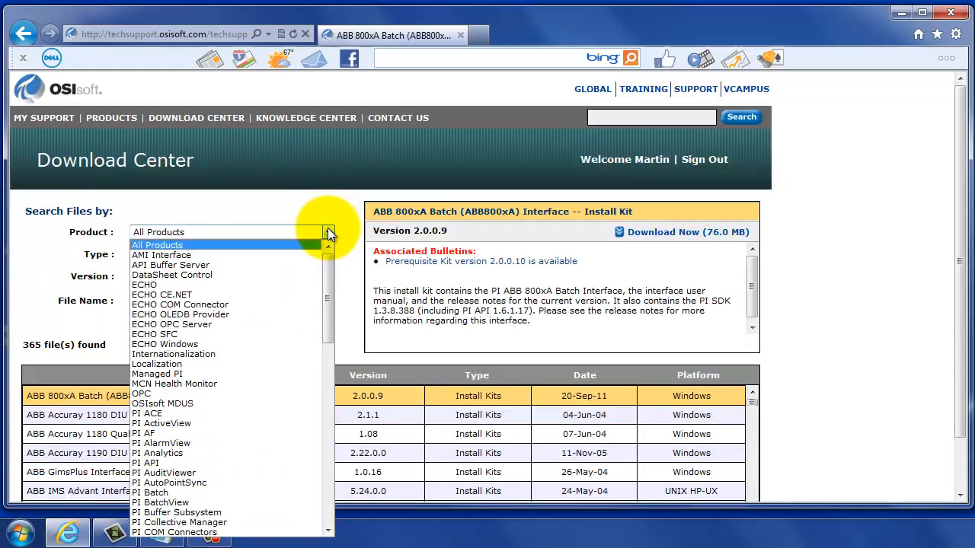
mouse_move(145, 434)
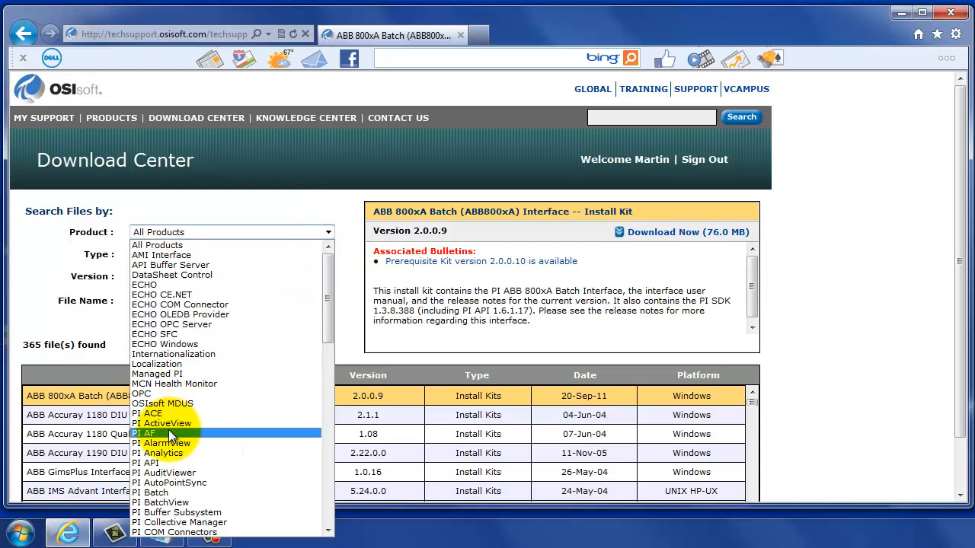
left_click(144, 433)
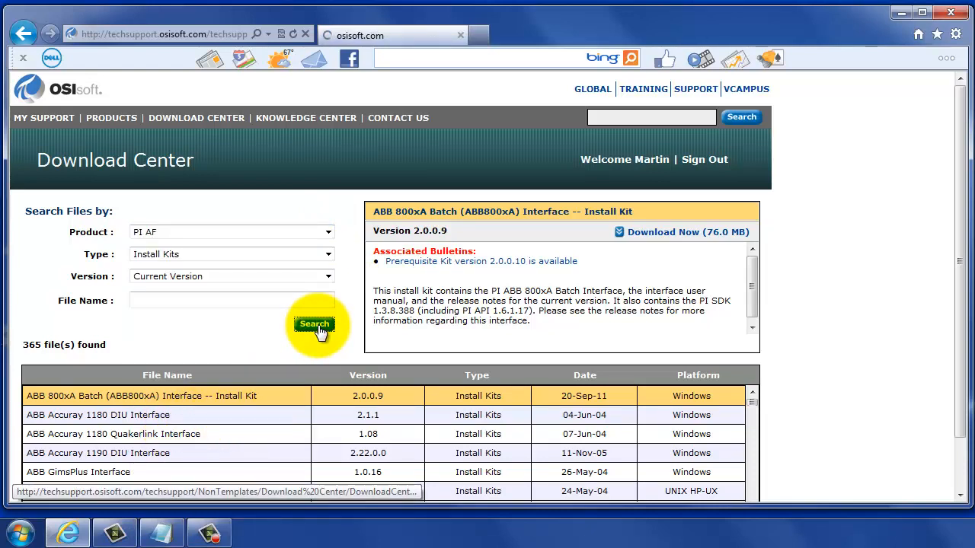
left_click(314, 323)
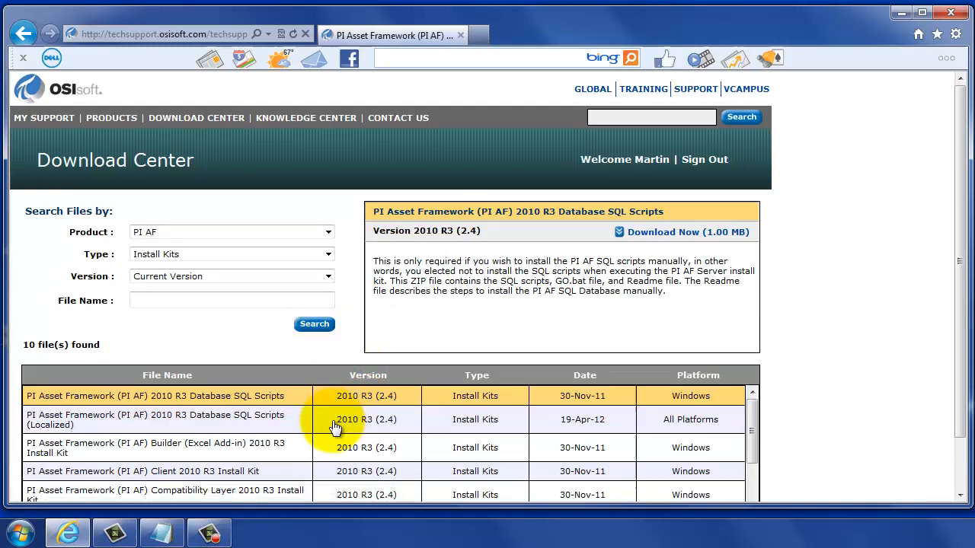
Show details of the PI AF Builder (Excel Add-in) 2010 R3 Install Kit.
scroll("down", 3)
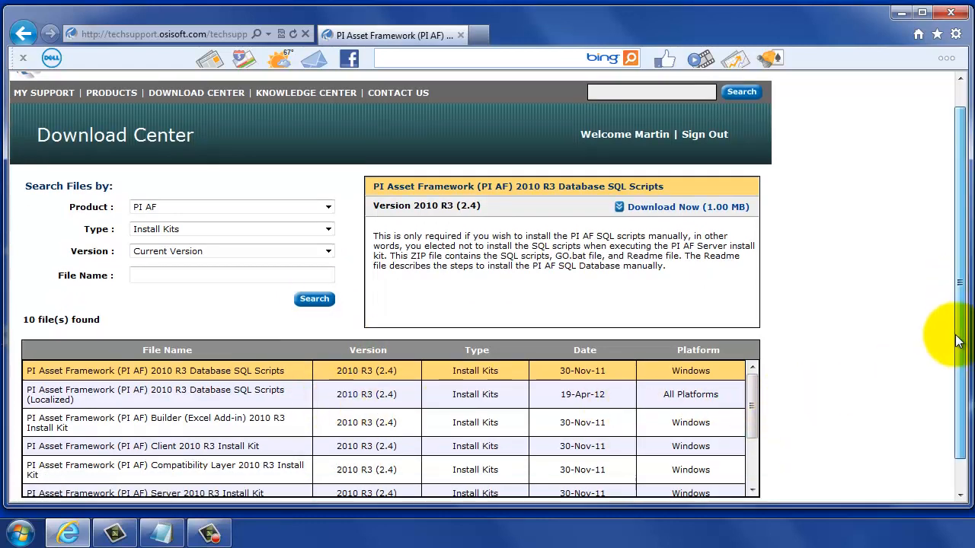
scroll("down", 3)
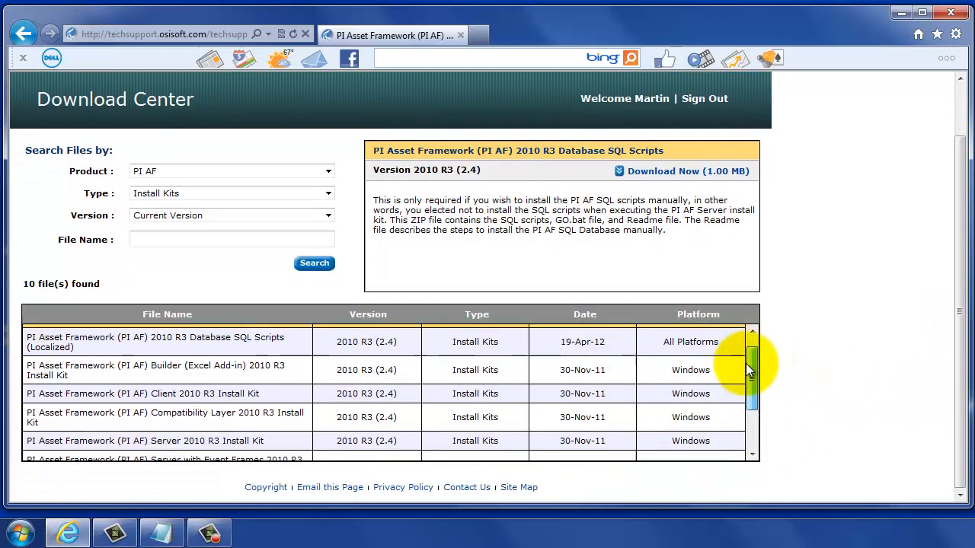
scroll("down", 3)
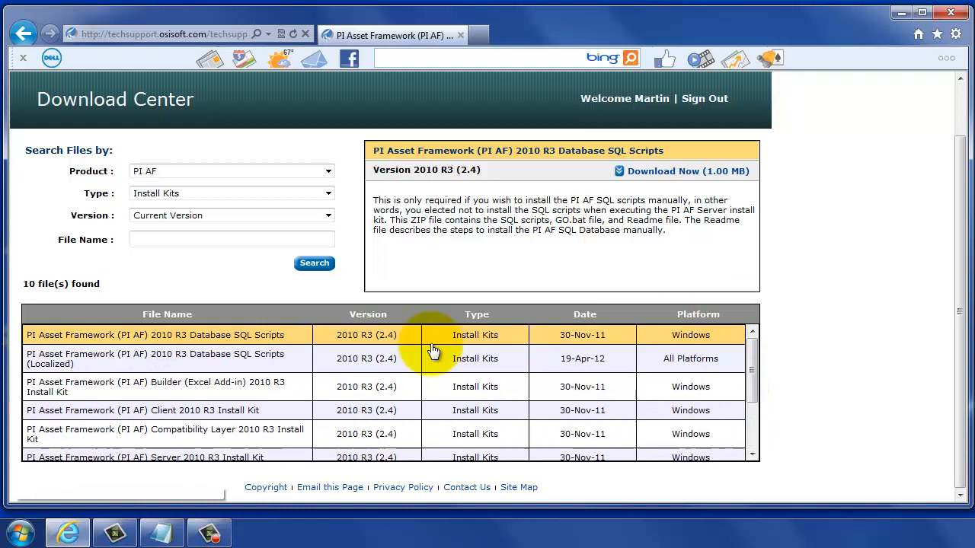
left_click(155, 387)
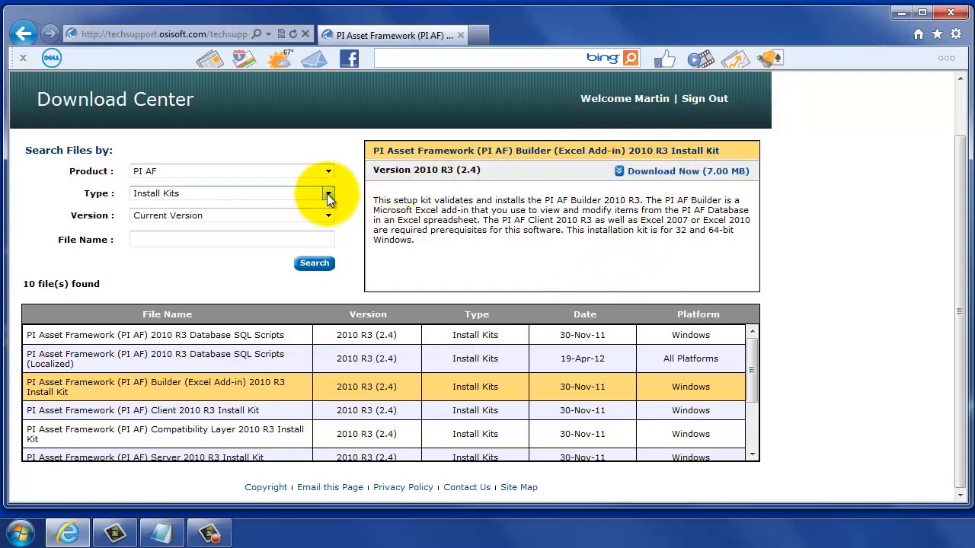
Search PI AF downloads by type User Manuals and scroll through the 9 results.
left_click(328, 193)
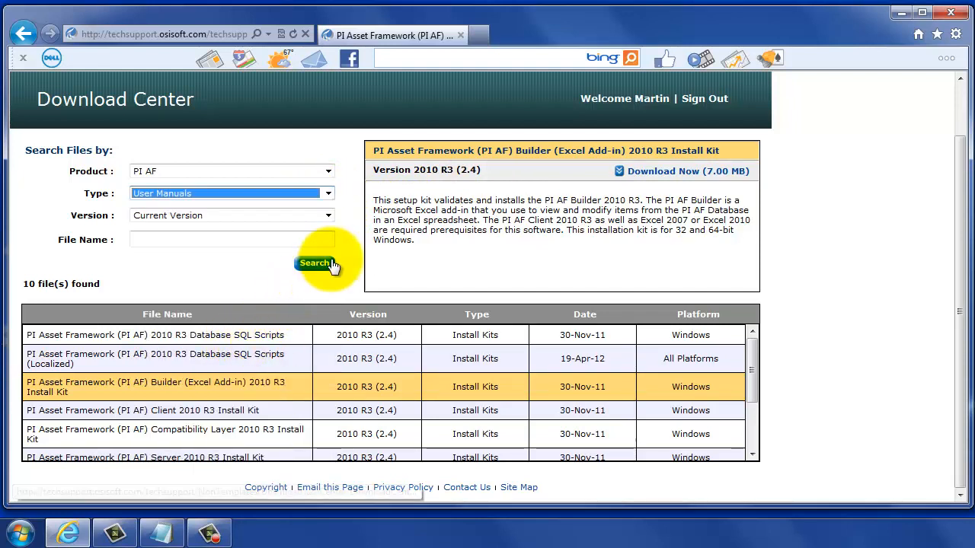
left_click(314, 263)
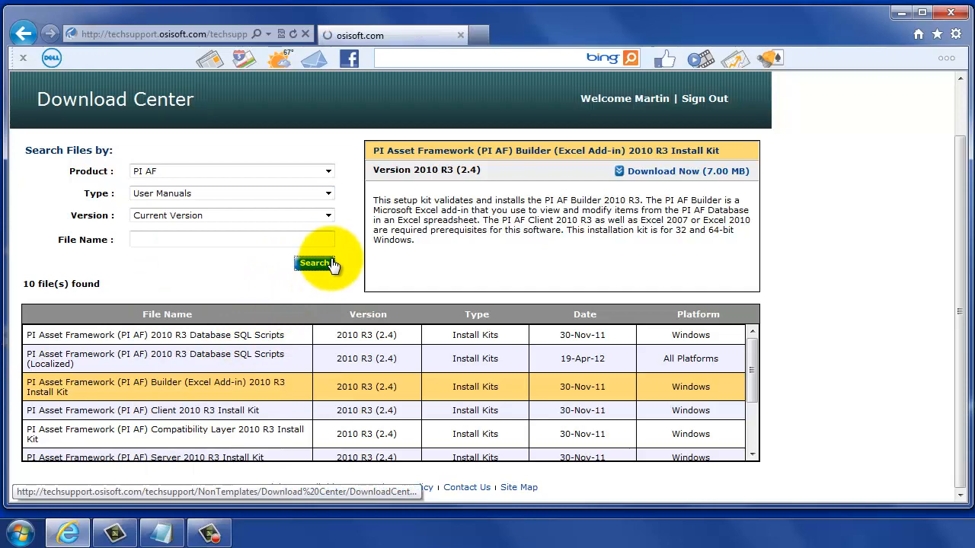
left_click(315, 263)
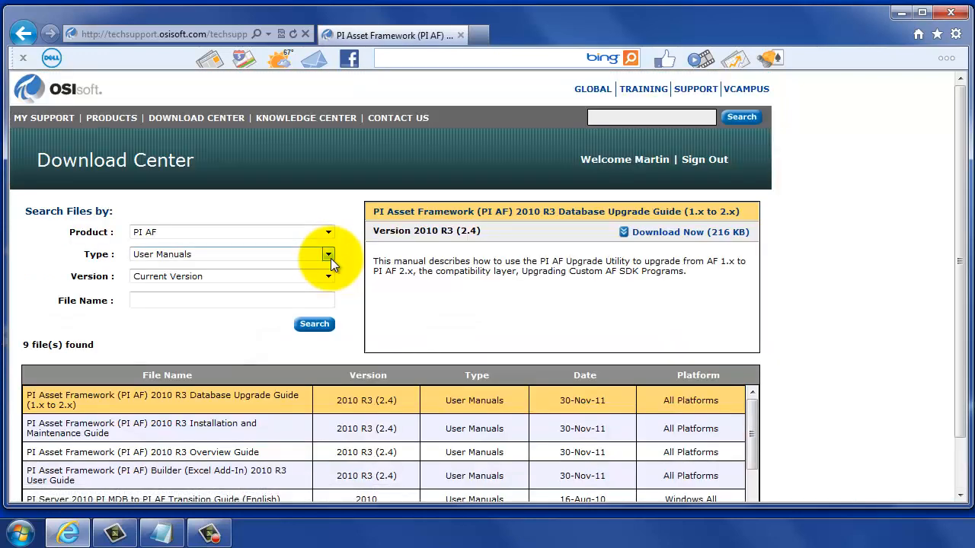
scroll("down", 3)
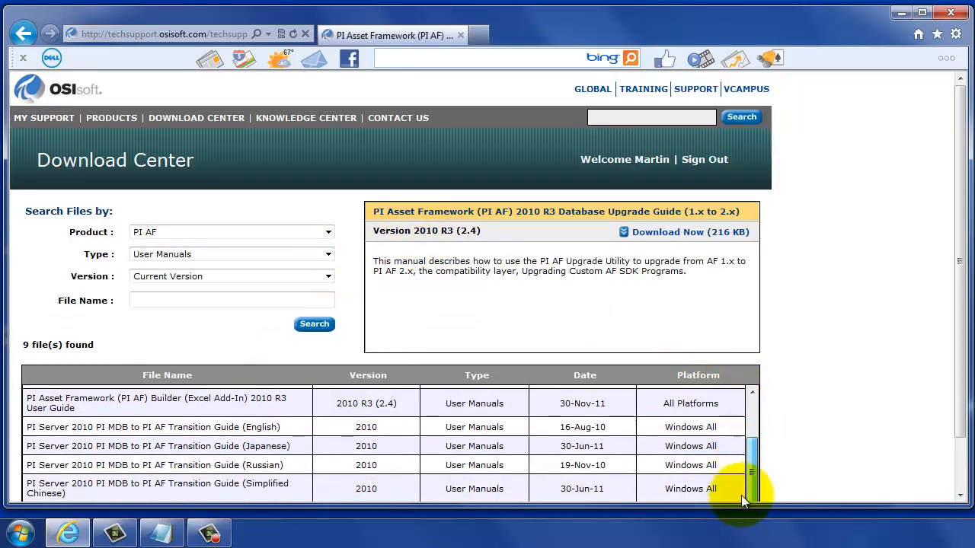
scroll("down", 3)
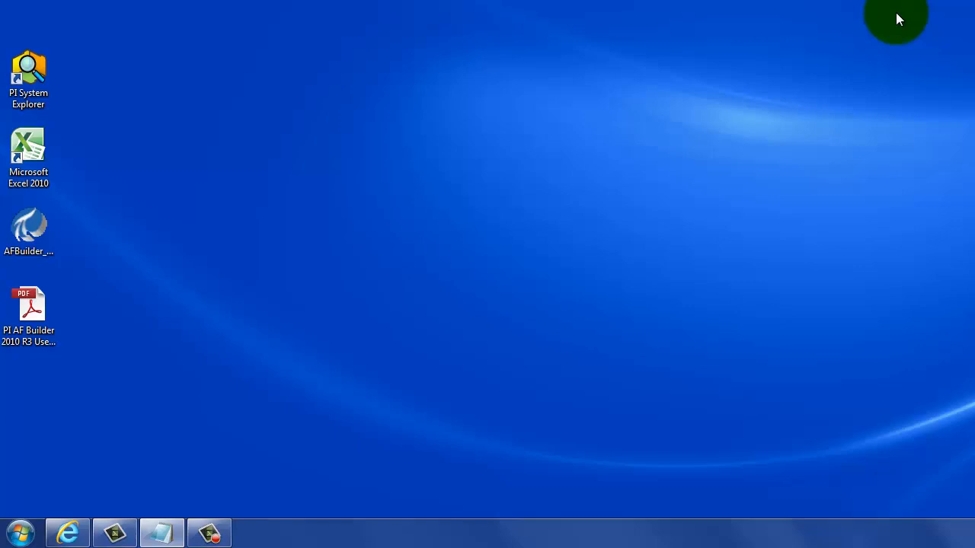
Unzip the 10 files of the desktop AFBuilder kit and confirm success.
left_click(28, 233)
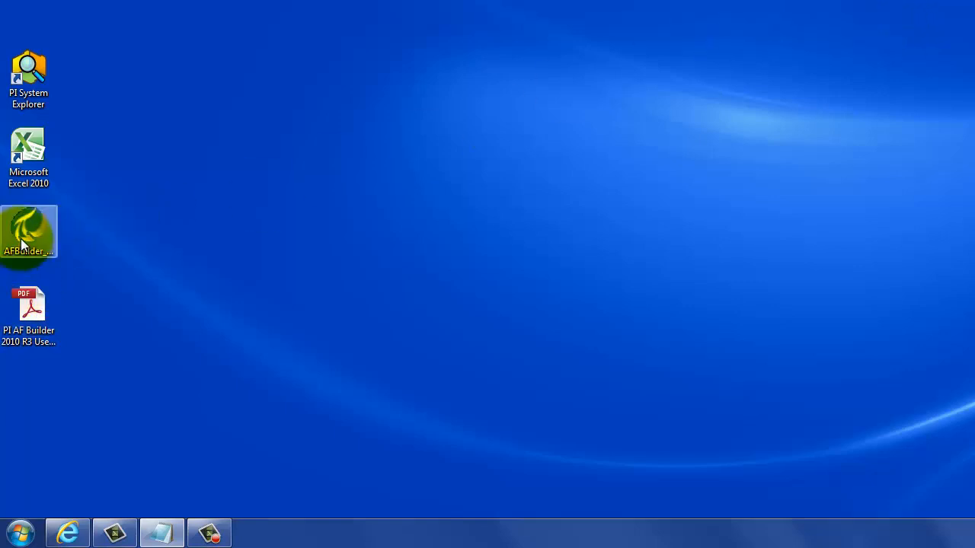
double_click(29, 232)
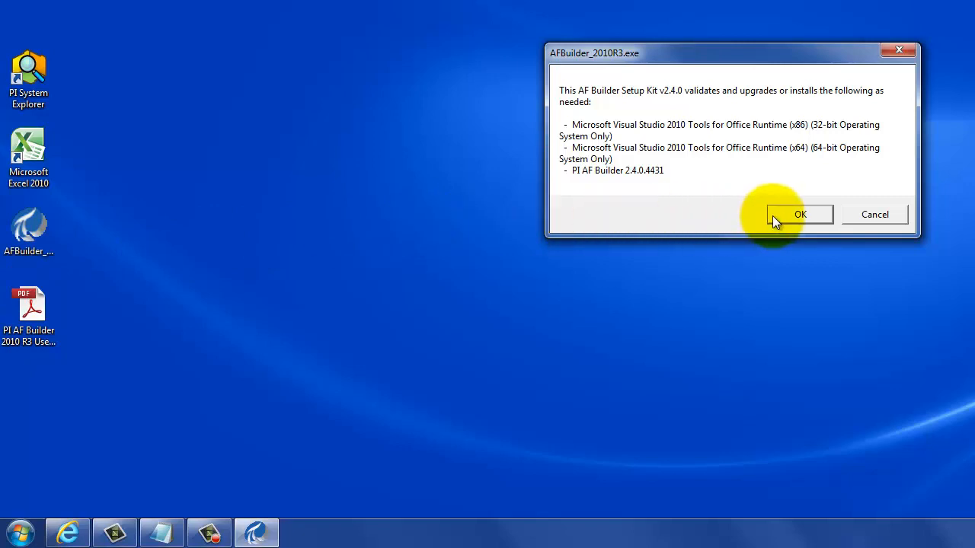
left_click(800, 214)
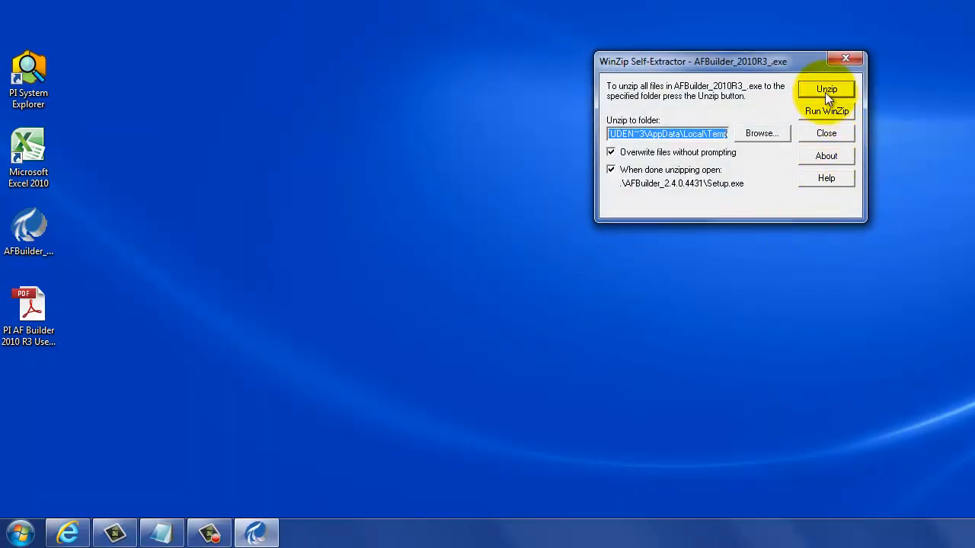
left_click(826, 89)
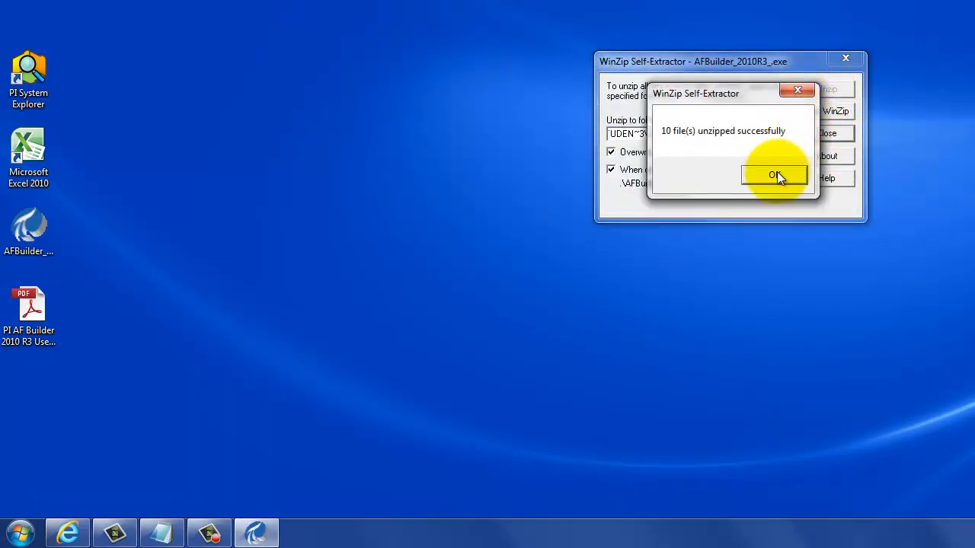
left_click(774, 175)
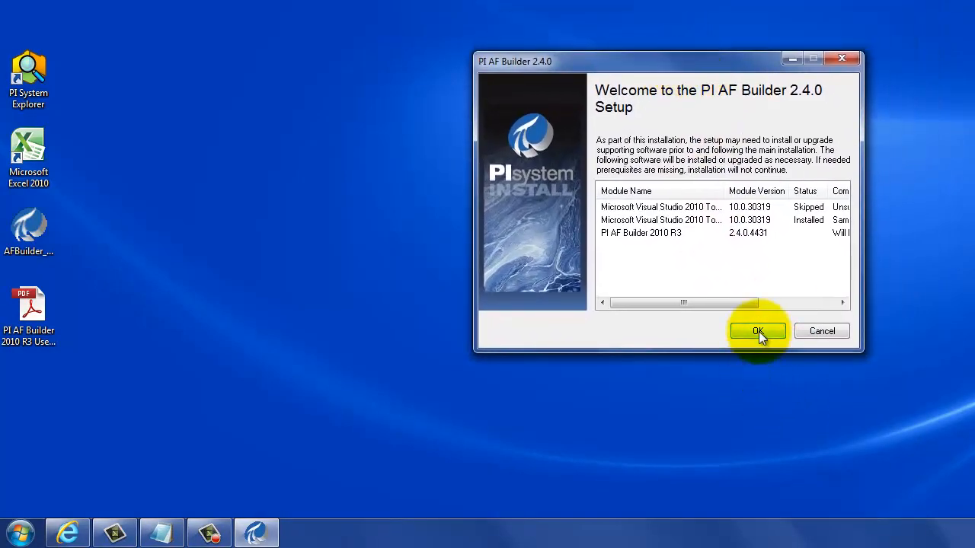
Install PI AF Builder 2010 R3 with default user info and folder, then close setup.
left_click(757, 331)
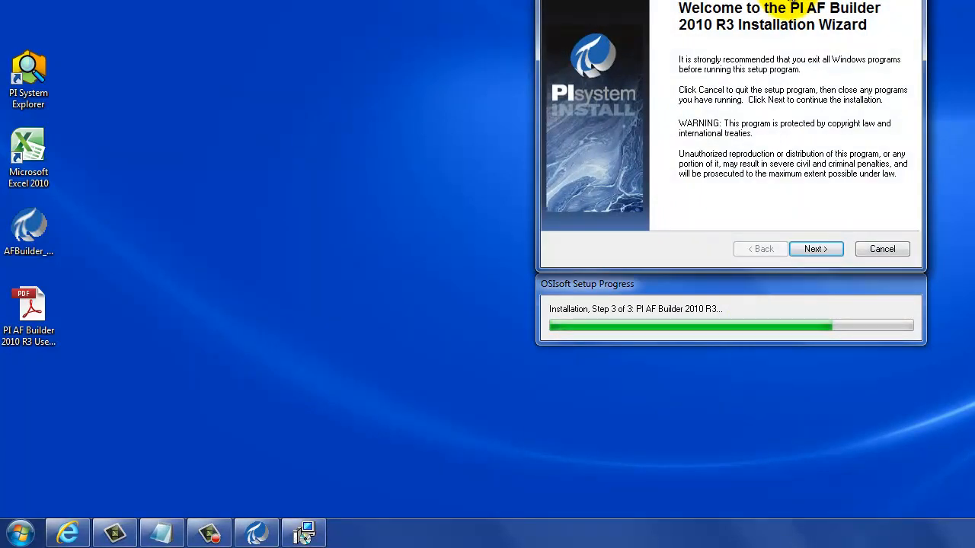
left_click(816, 249)
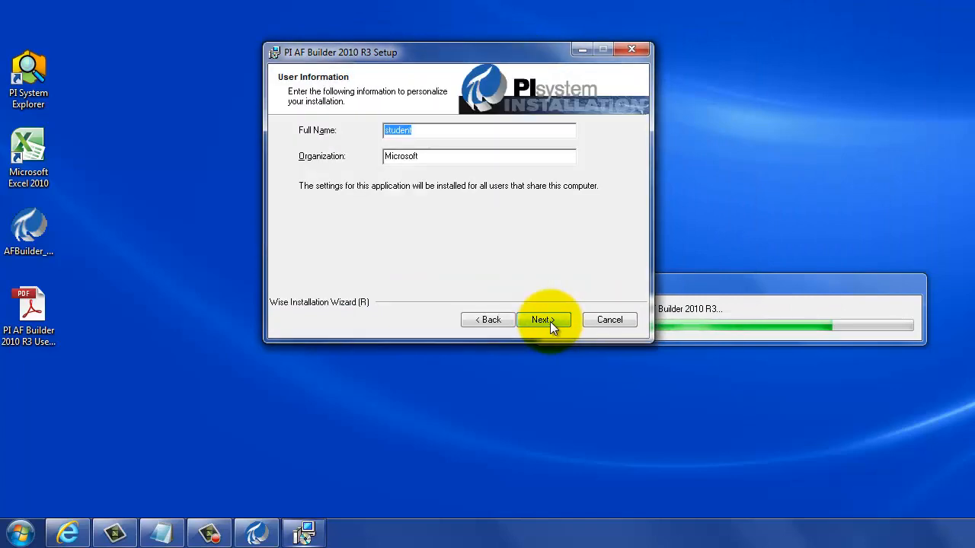
left_click(542, 320)
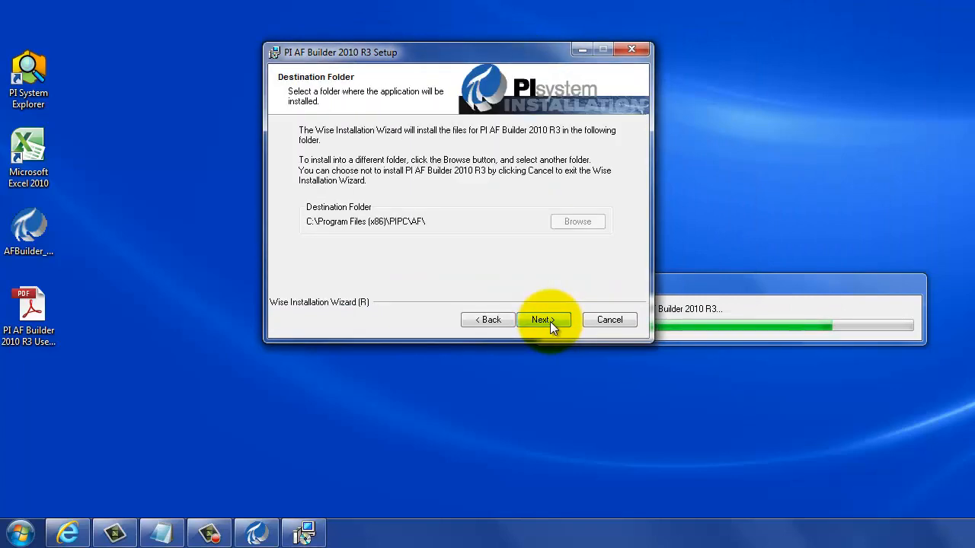
left_click(544, 319)
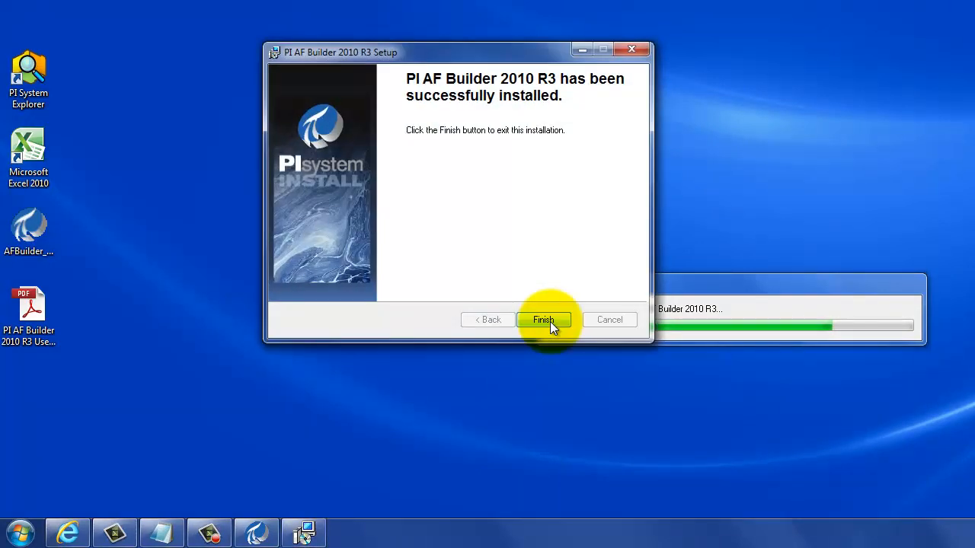
left_click(543, 319)
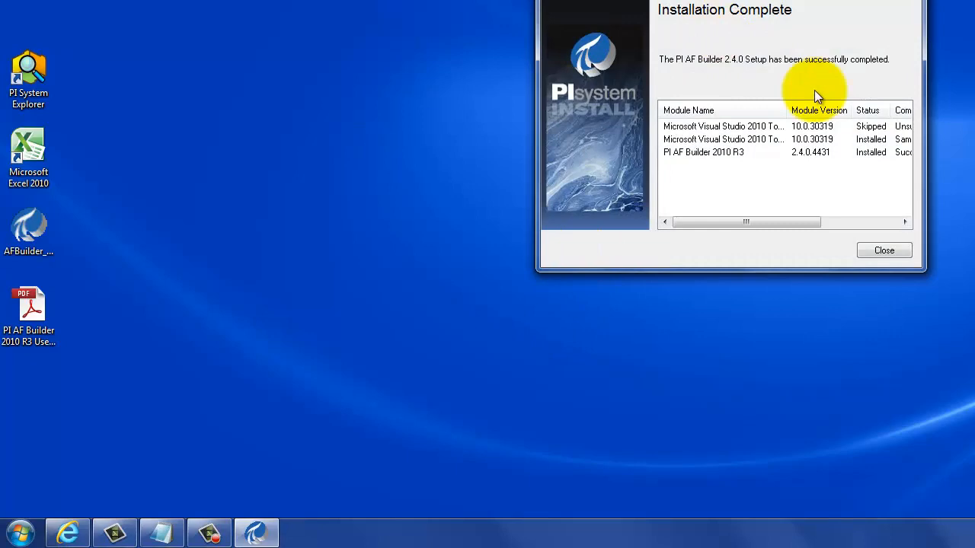
left_click(883, 250)
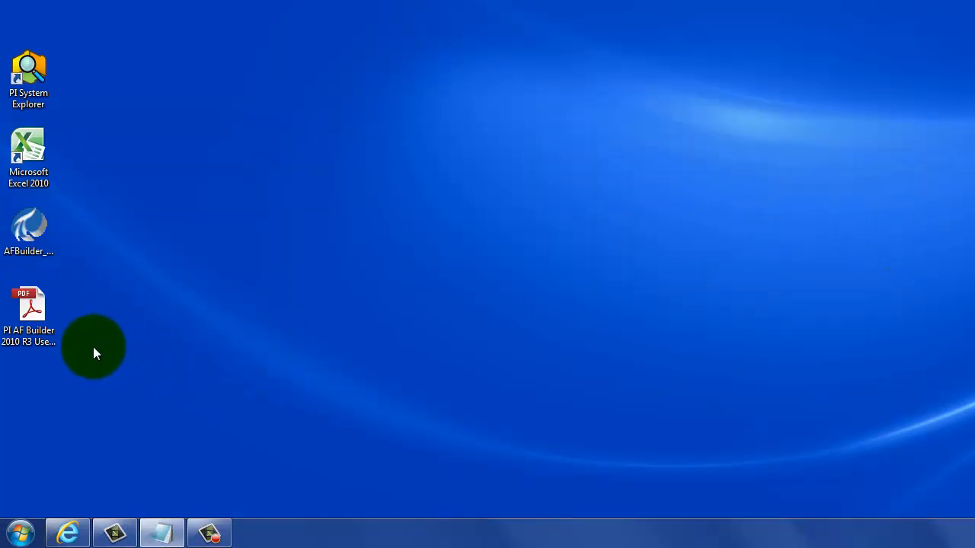
Launch Excel 2010, check the PI AF Builder ribbon tab, then view File info.
double_click(28, 153)
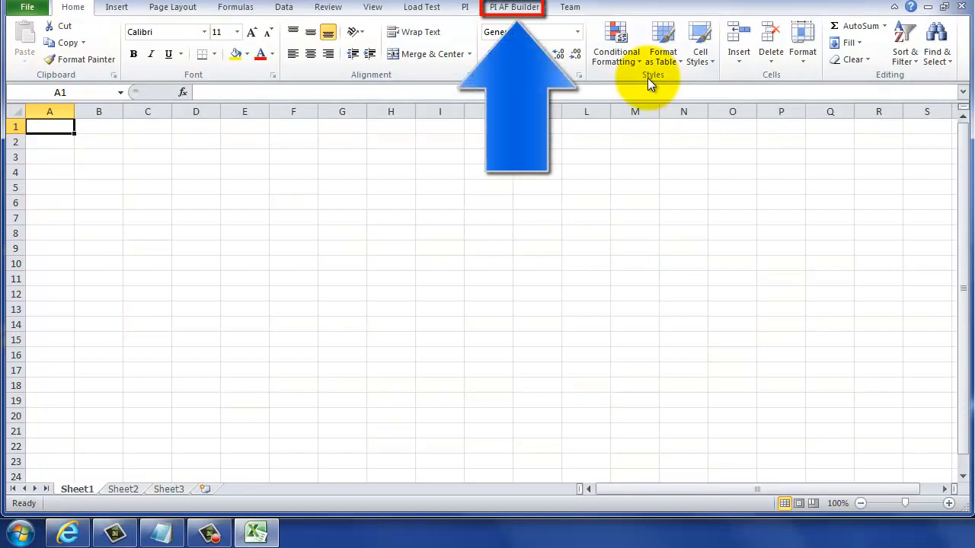
left_click(514, 7)
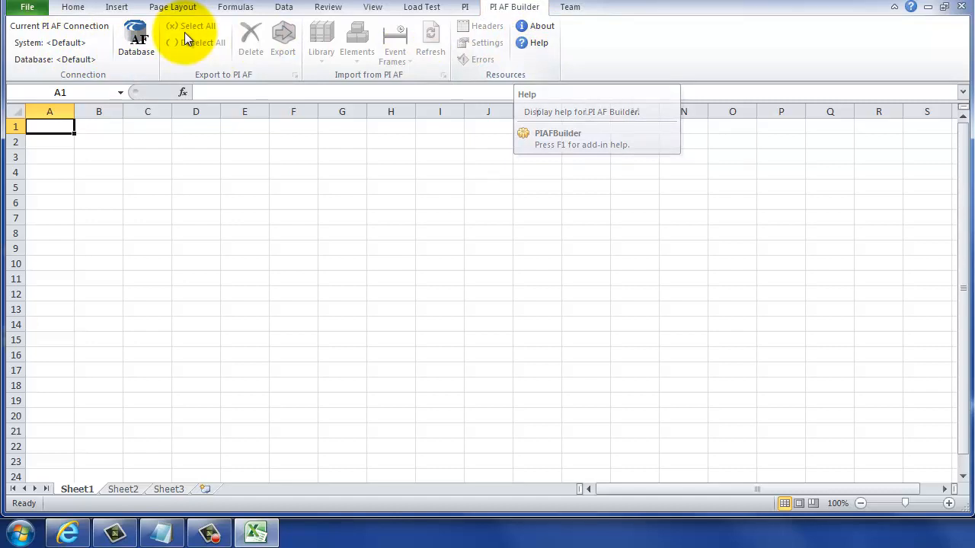
left_click(27, 7)
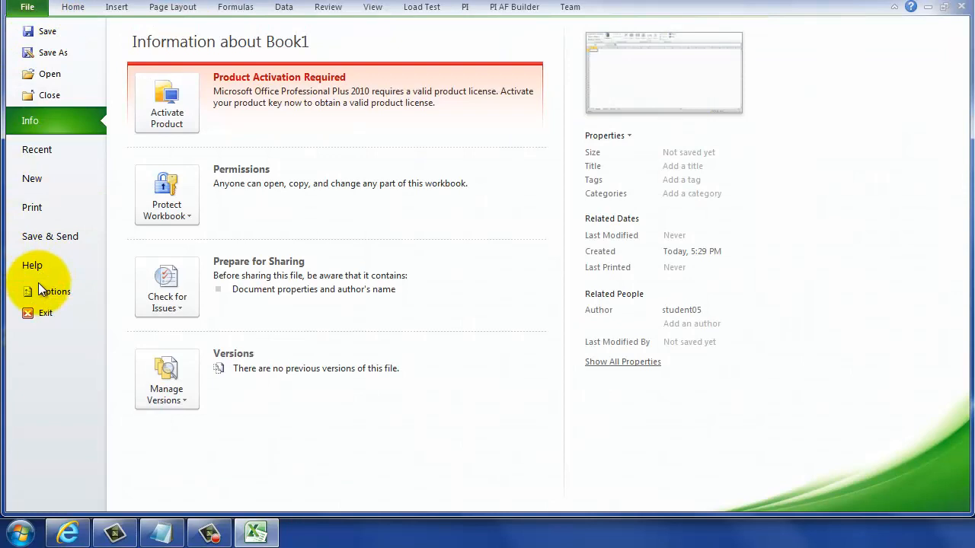
Enable the PIAFBuilder COM add-in in Excel Options' Add-Ins list.
left_click(54, 291)
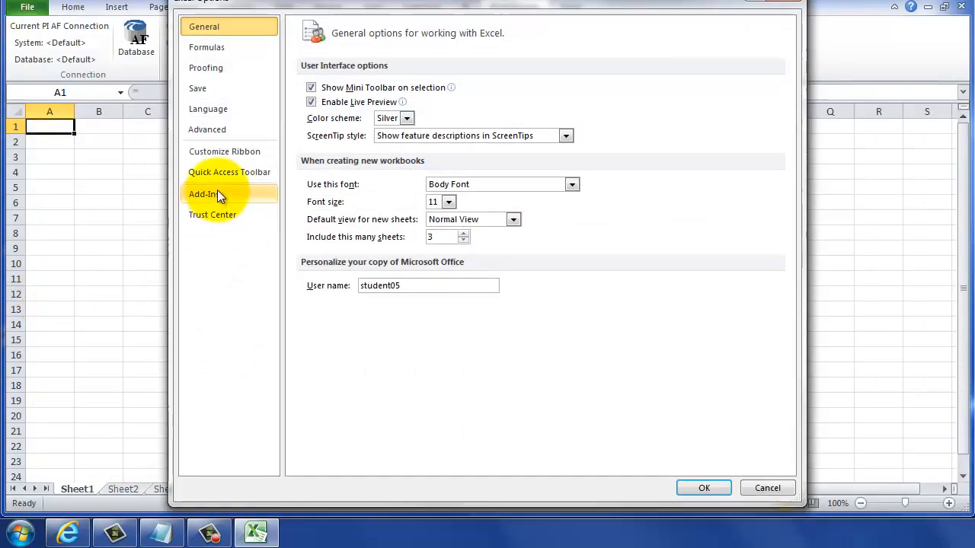
left_click(203, 194)
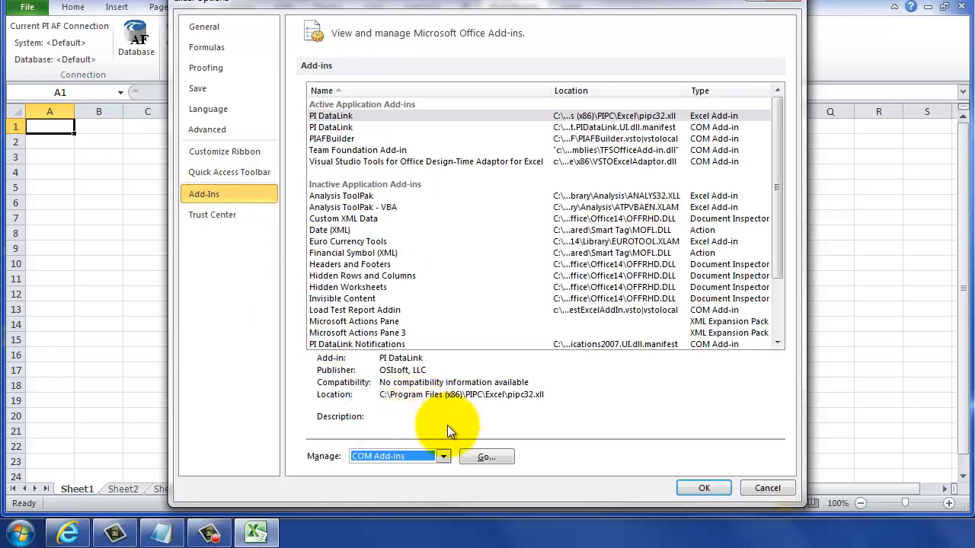
left_click(486, 456)
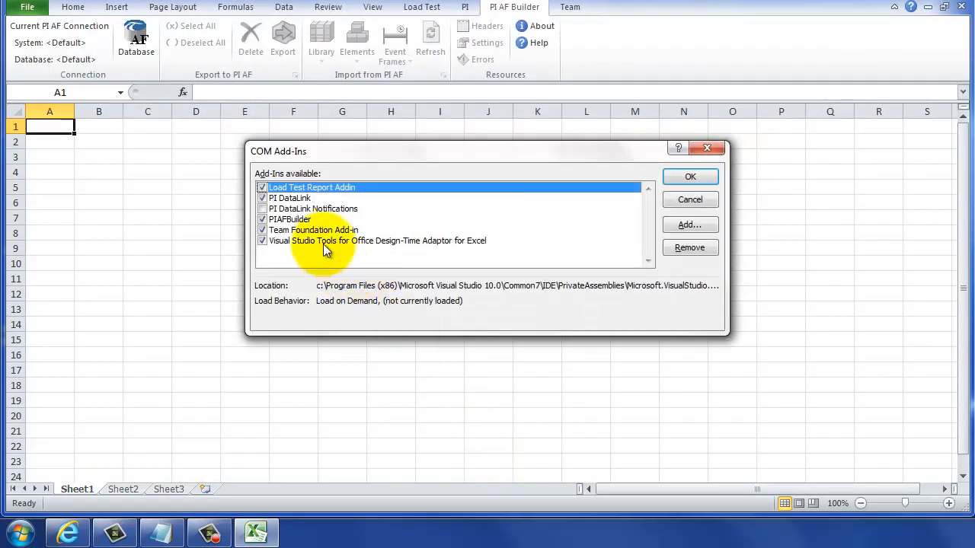
left_click(289, 219)
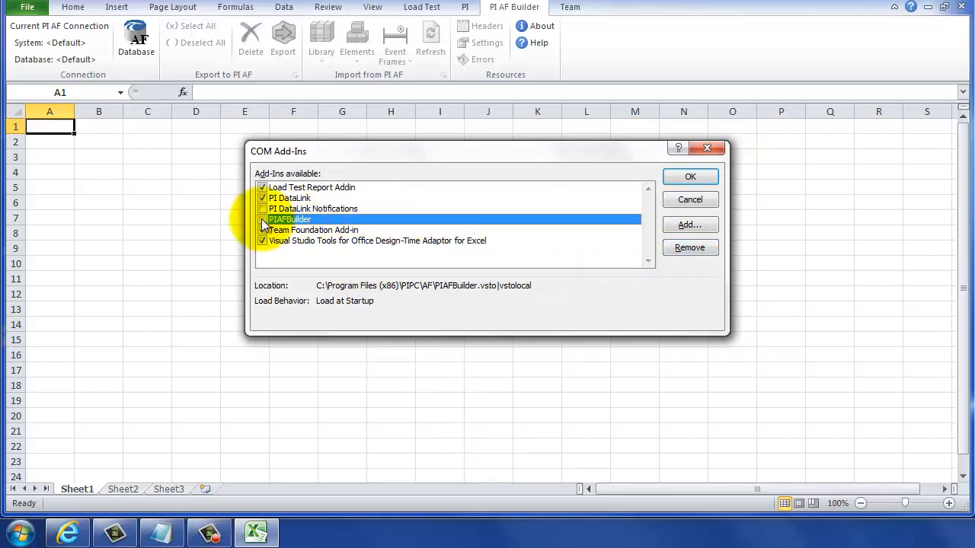
left_click(263, 220)
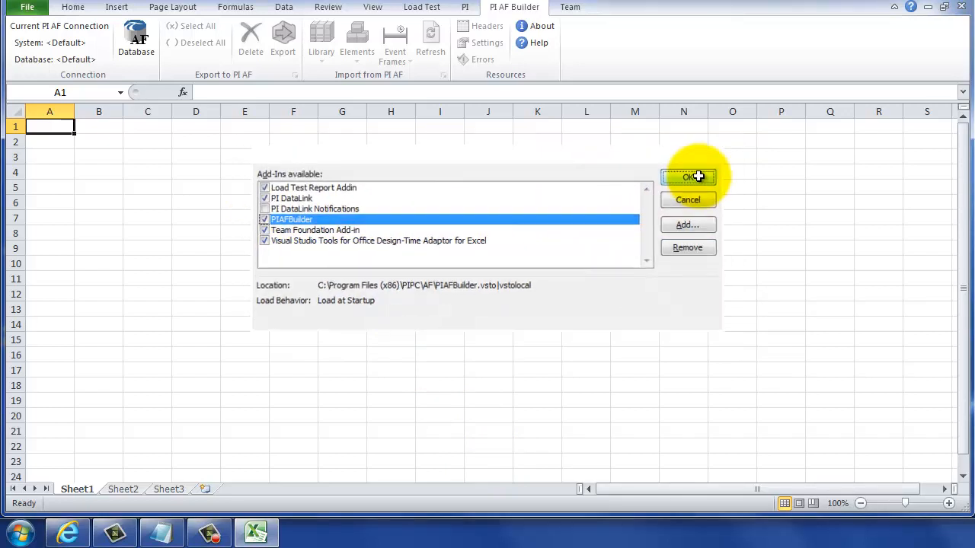